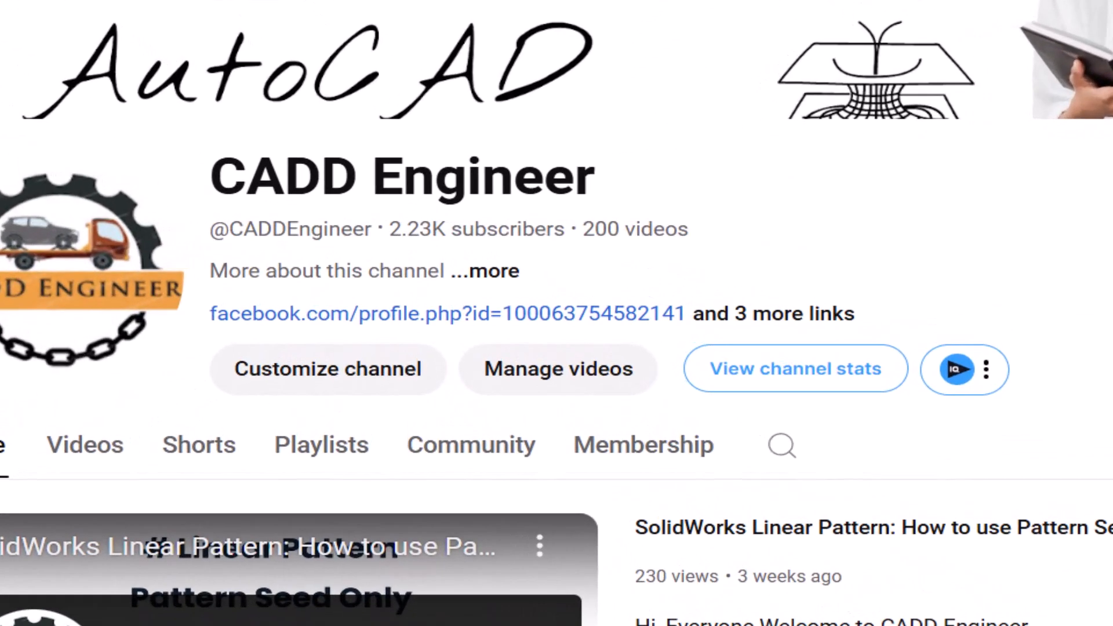
- Launch Plies Creation From Zones via the Insert menu's Plies commands
{"action": "key", "text": "alt+tab"}
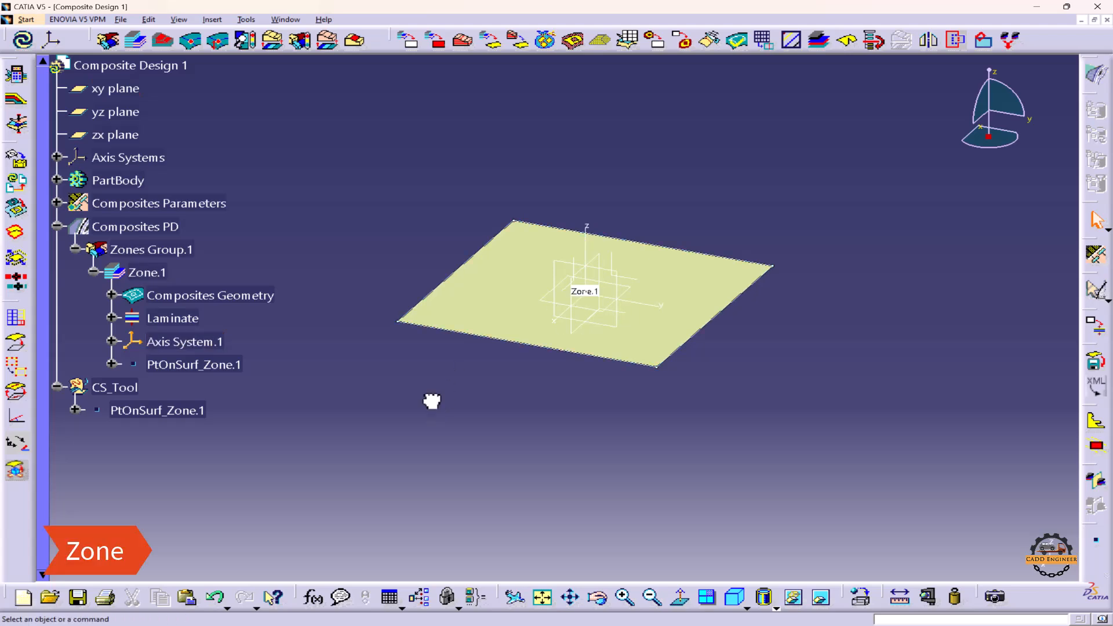
{"action": "mouse_move", "coordinate": [419, 218]}
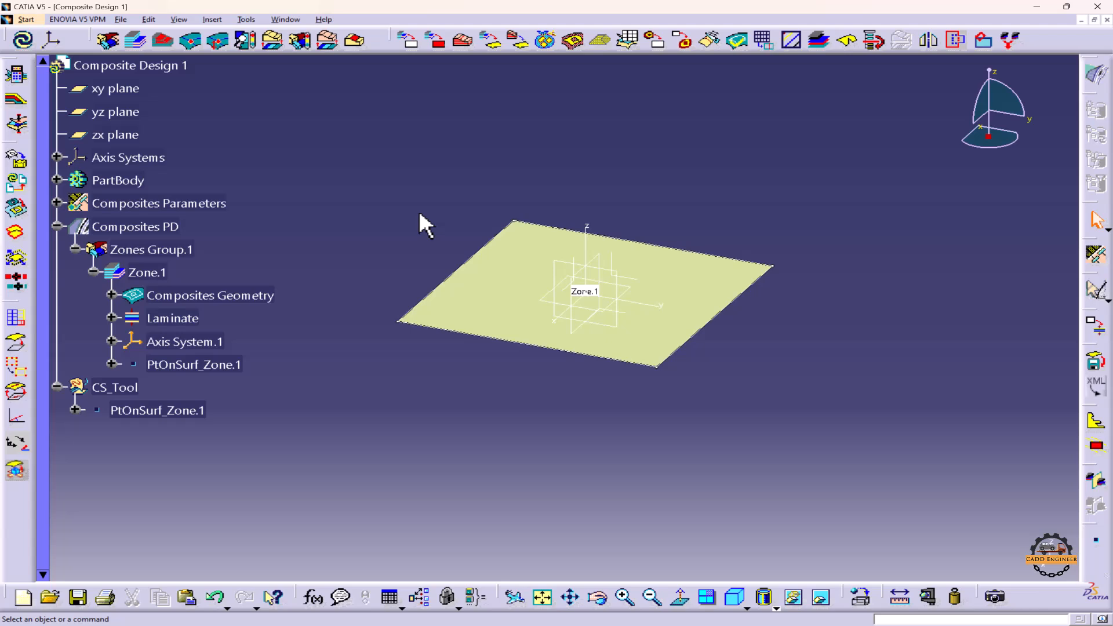
{"action": "mouse_move", "coordinate": [458, 114]}
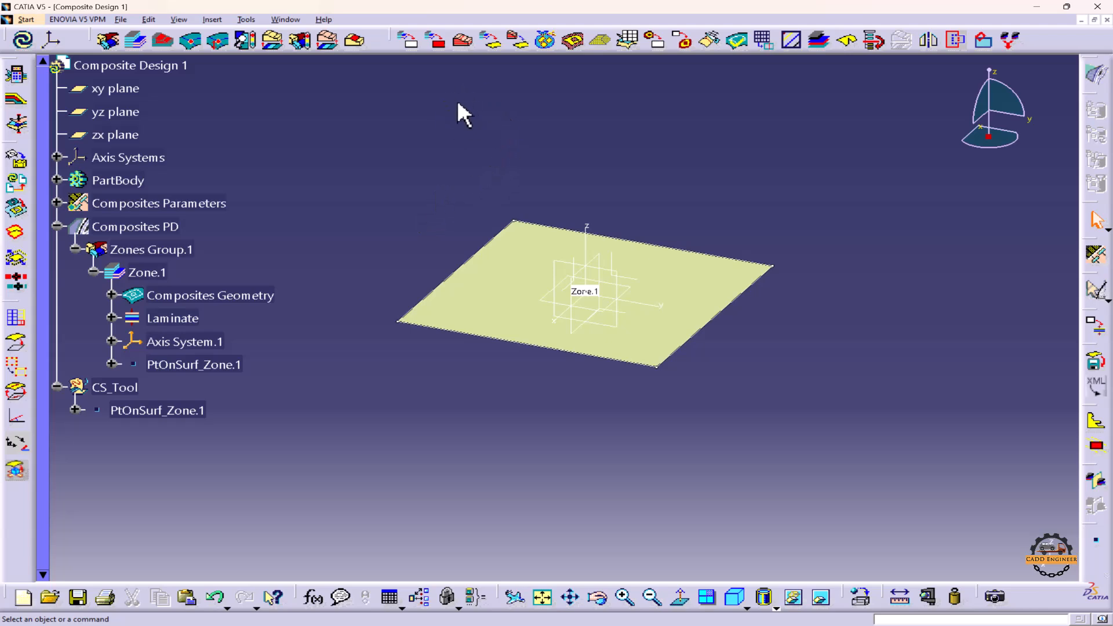
{"action": "mouse_move", "coordinate": [501, 42]}
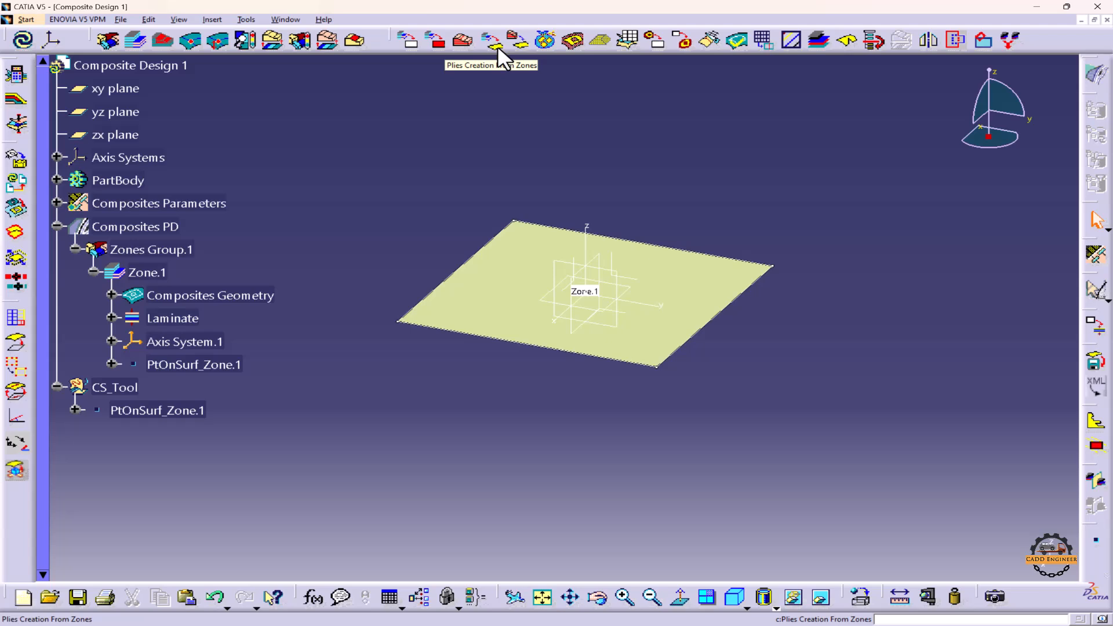
{"action": "left_click", "coordinate": [211, 18]}
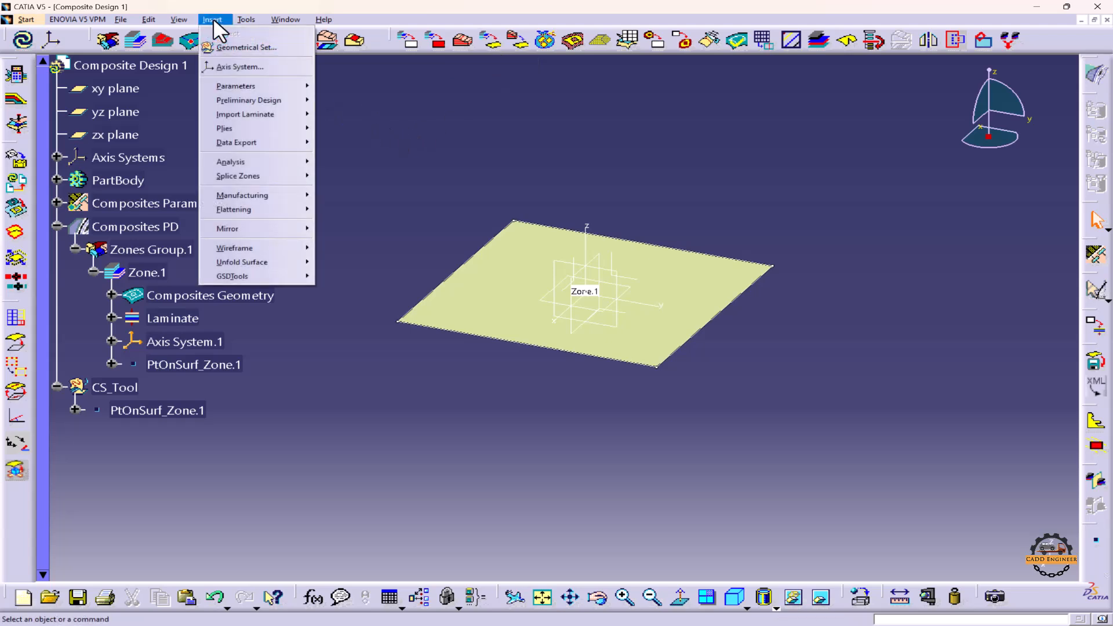
{"action": "mouse_move", "coordinate": [224, 128]}
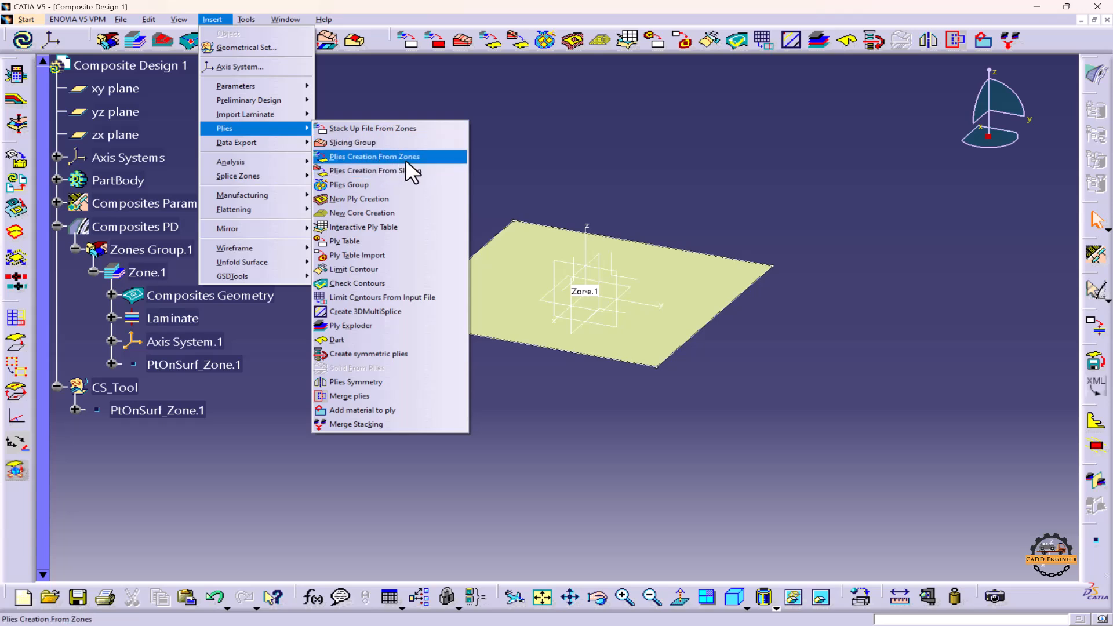
{"action": "mouse_move", "coordinate": [387, 168]}
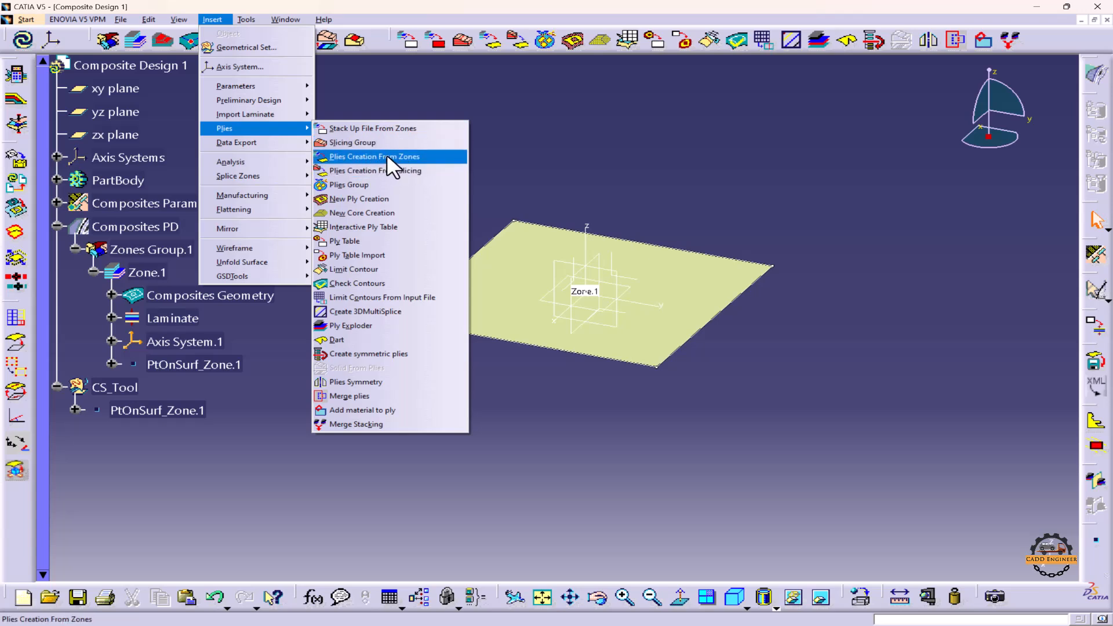
{"action": "left_click", "coordinate": [373, 156]}
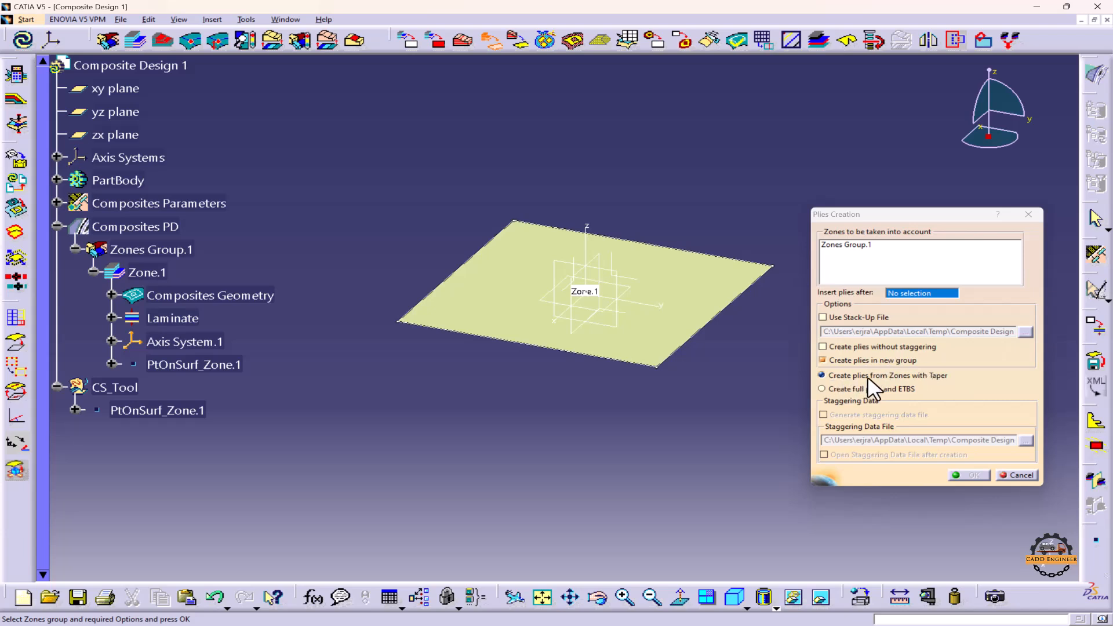
- Create plies from Zones Group.1 with Taper, accepting the staggering-failure warning
{"action": "left_click", "coordinate": [846, 244]}
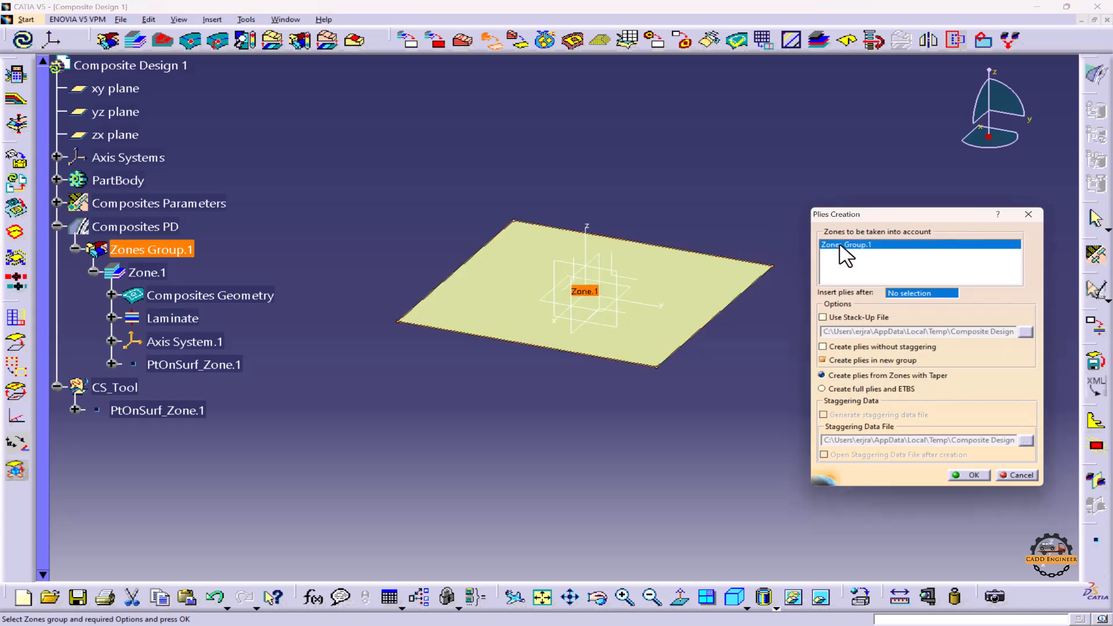
{"action": "left_click", "coordinate": [969, 475]}
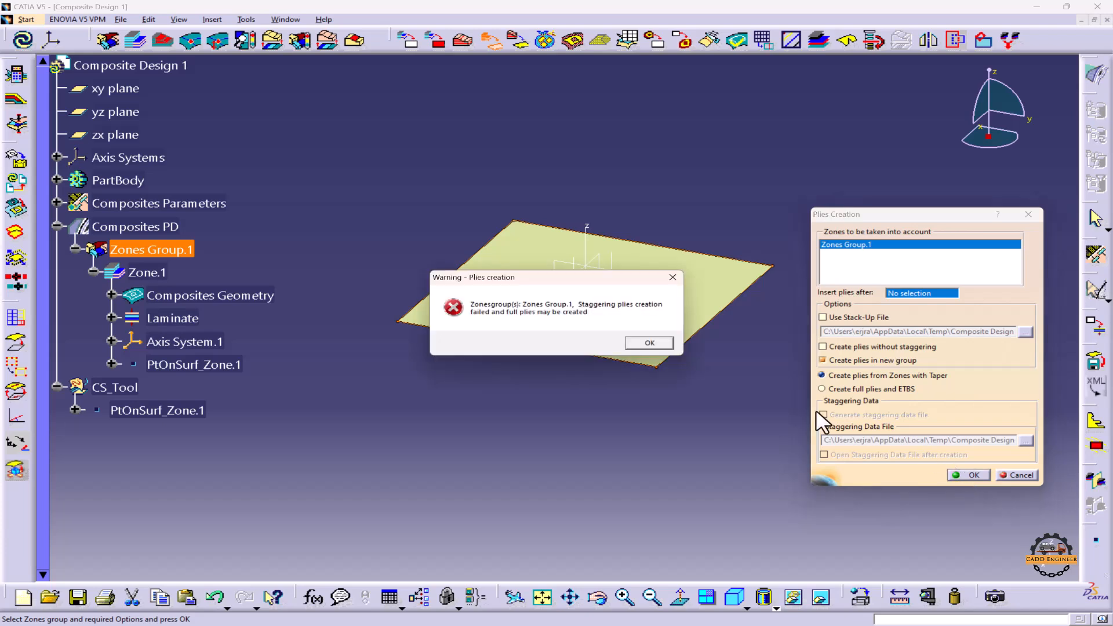
{"action": "mouse_move", "coordinate": [585, 389]}
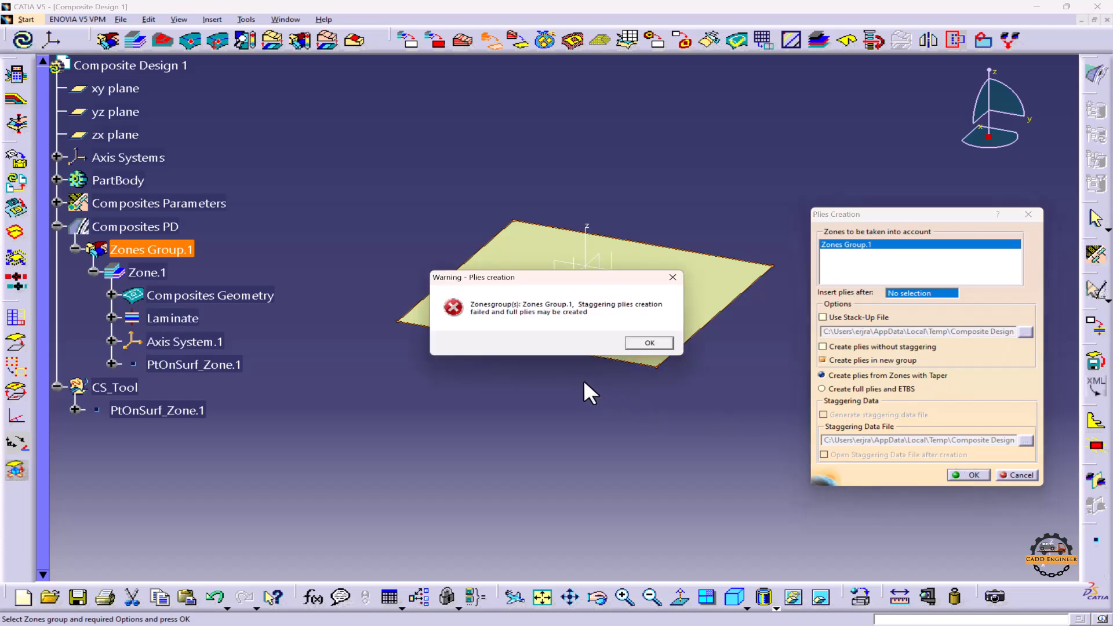
{"action": "mouse_move", "coordinate": [516, 331]}
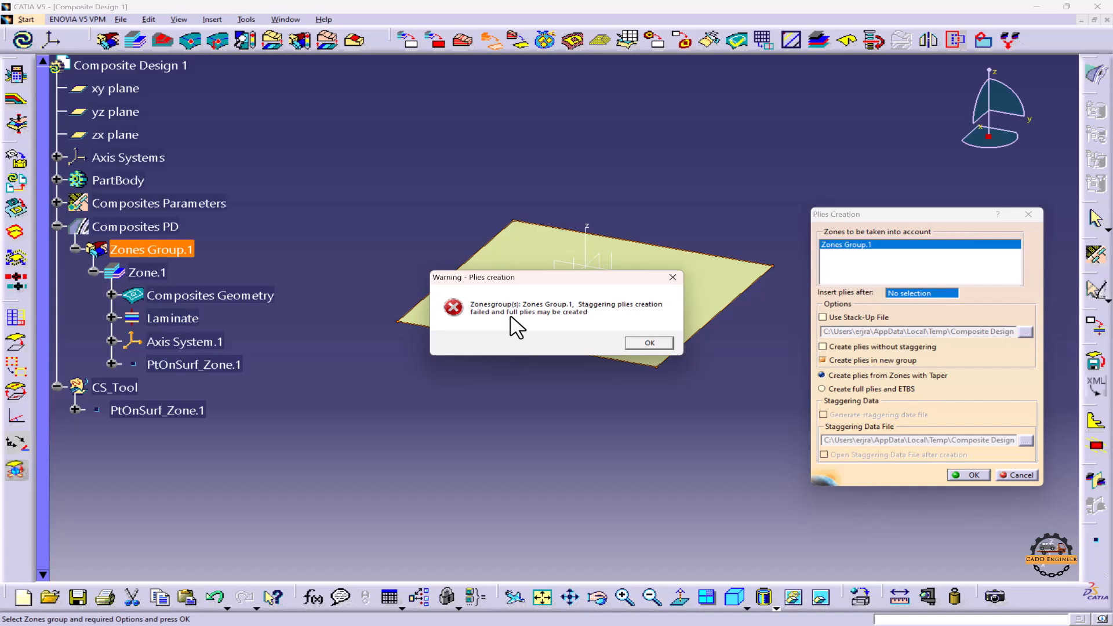
{"action": "mouse_move", "coordinate": [528, 334]}
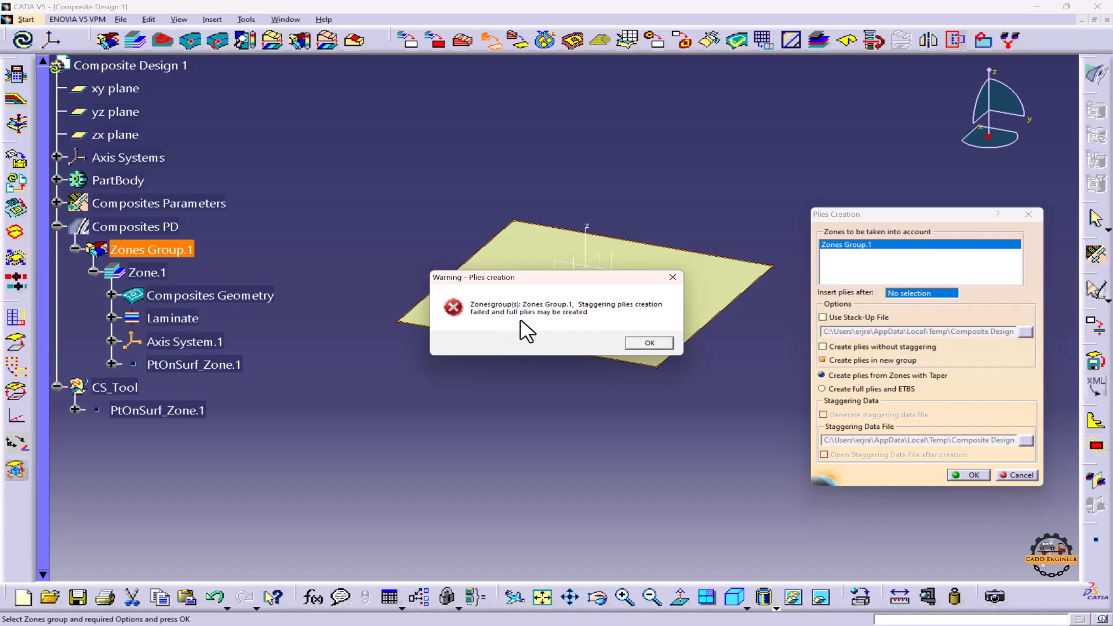
{"action": "left_click", "coordinate": [649, 342]}
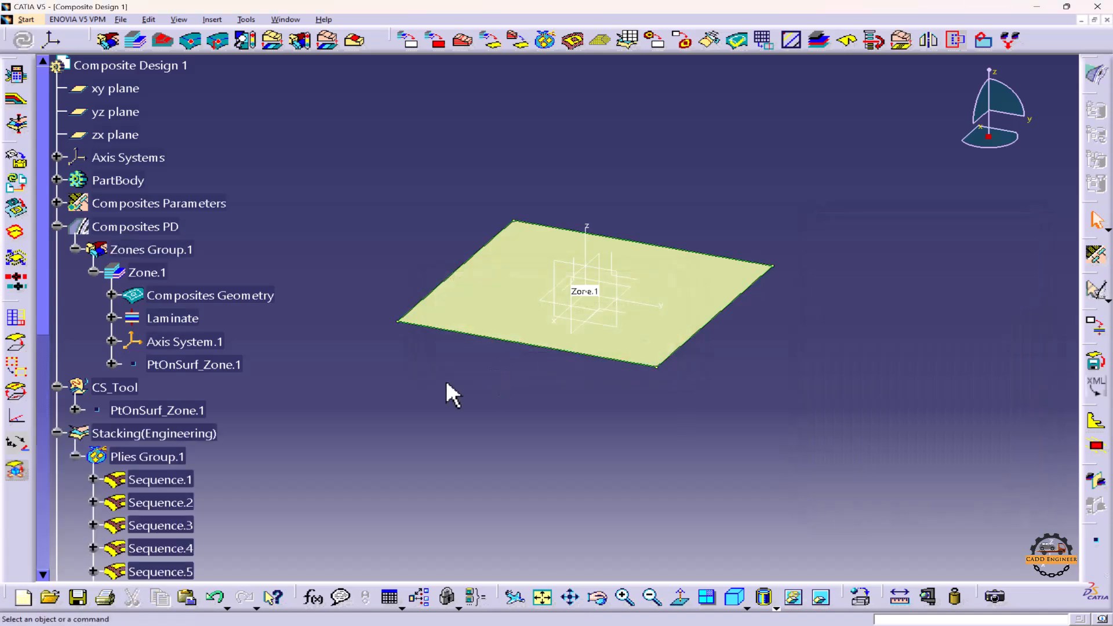
- Scroll the specification tree and bring up Zone.1's Zone Definition dialog
{"action": "scroll", "scroll_direction": "down", "scroll_amount": 3}
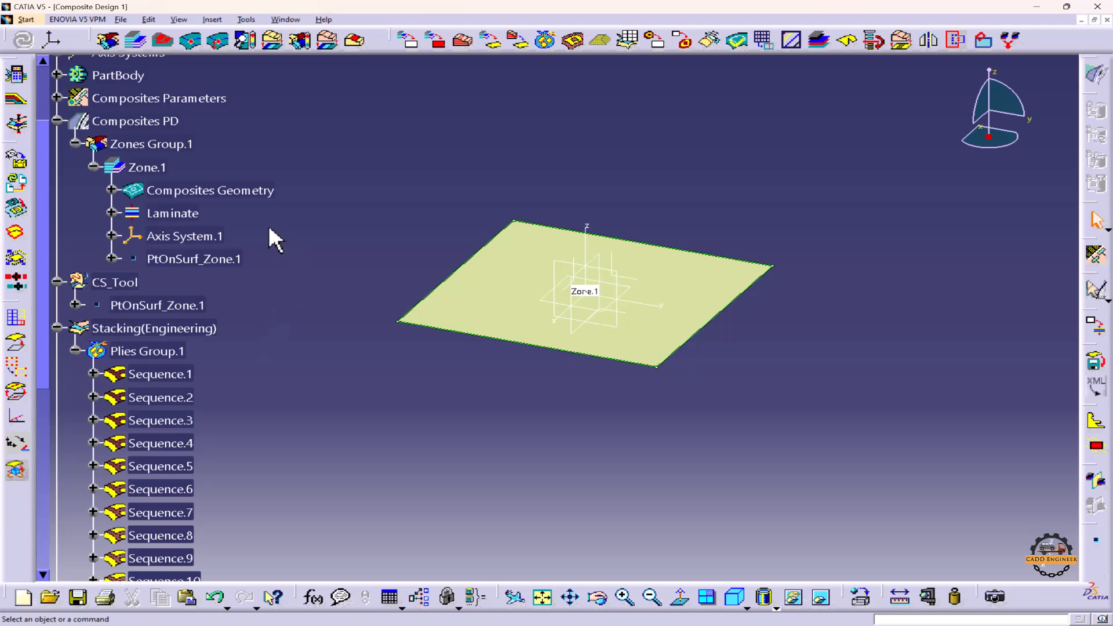
{"action": "double_click", "coordinate": [143, 167]}
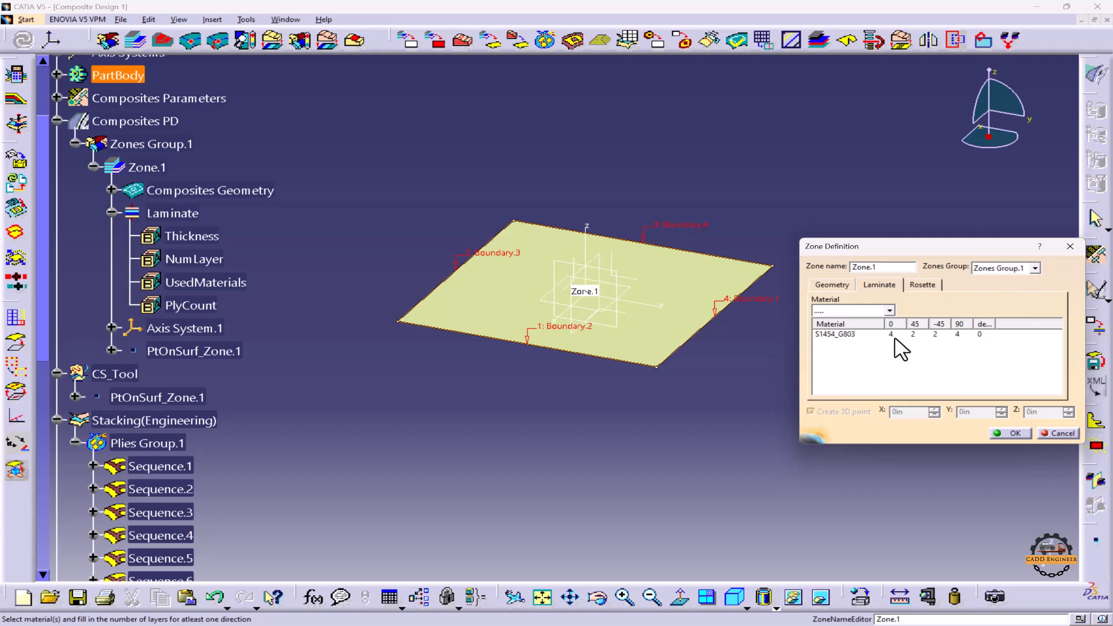
{"action": "left_click", "coordinate": [846, 333]}
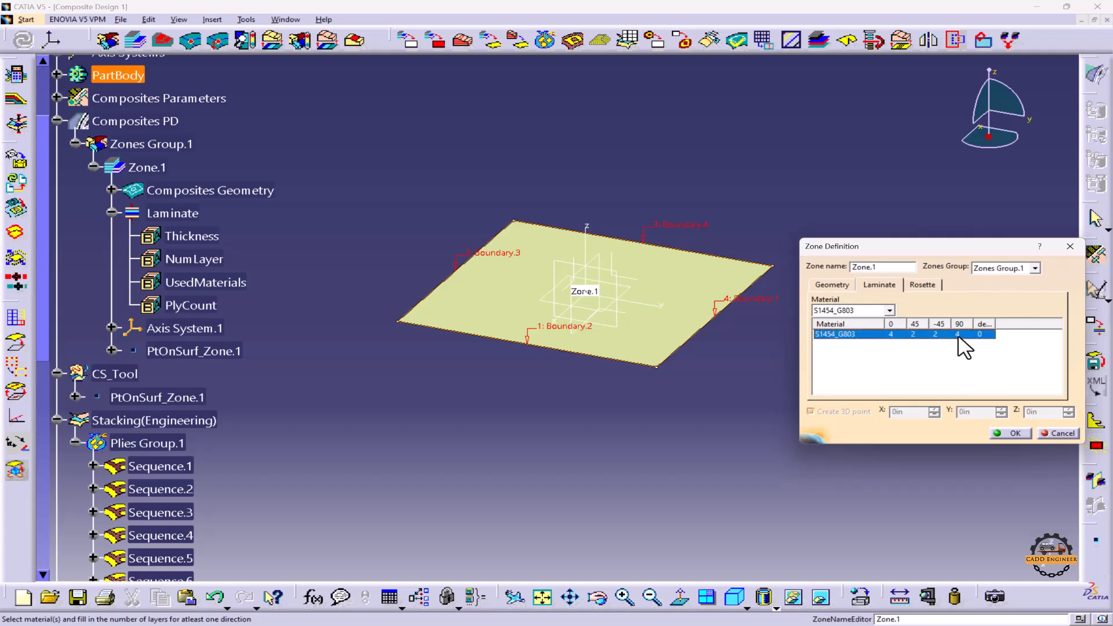
{"action": "mouse_move", "coordinate": [936, 348]}
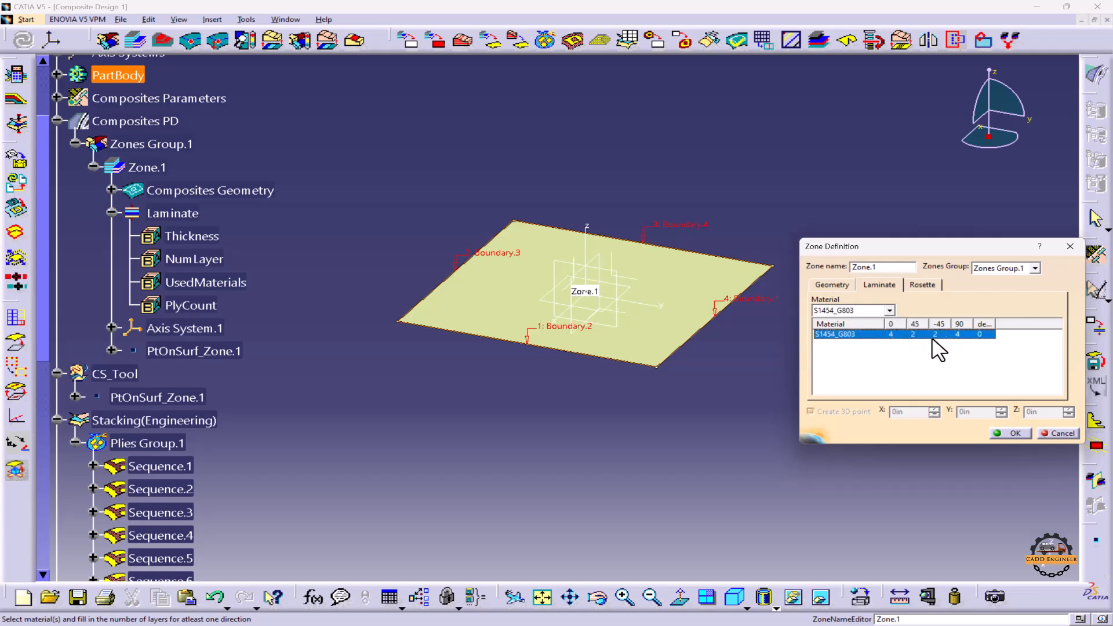
{"action": "scroll", "scroll_direction": "down", "scroll_amount": 3}
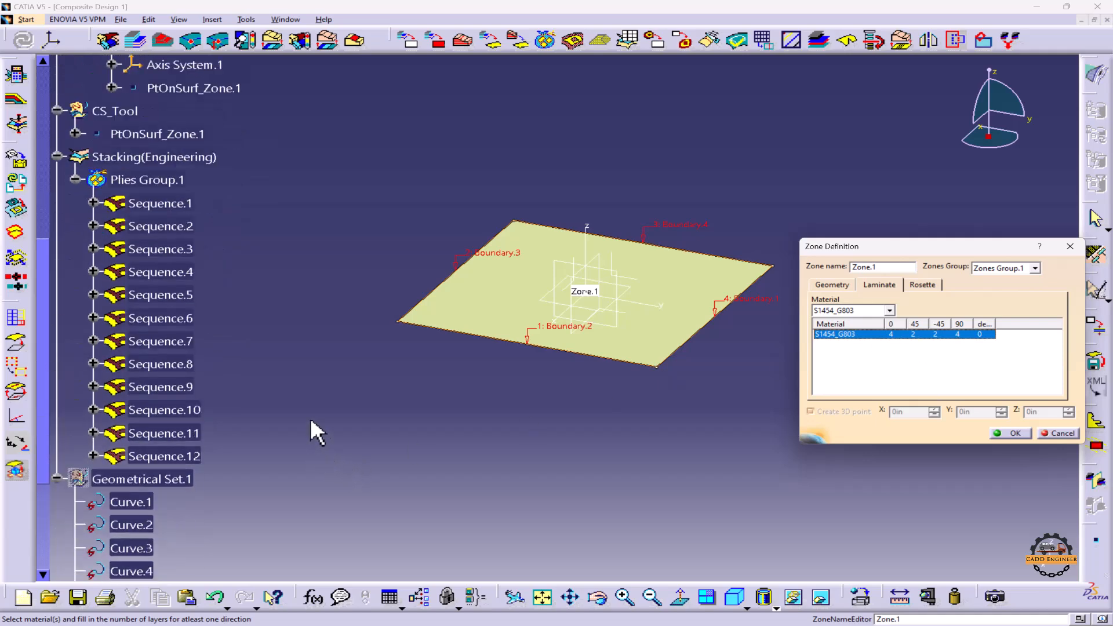
{"action": "scroll", "scroll_direction": "down", "scroll_amount": 3}
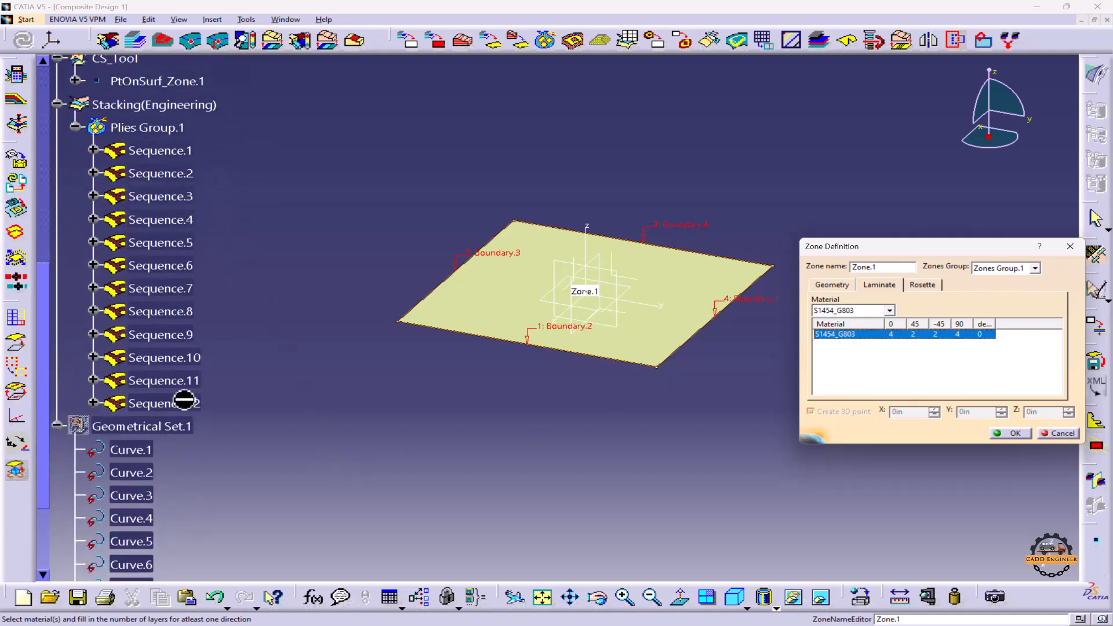